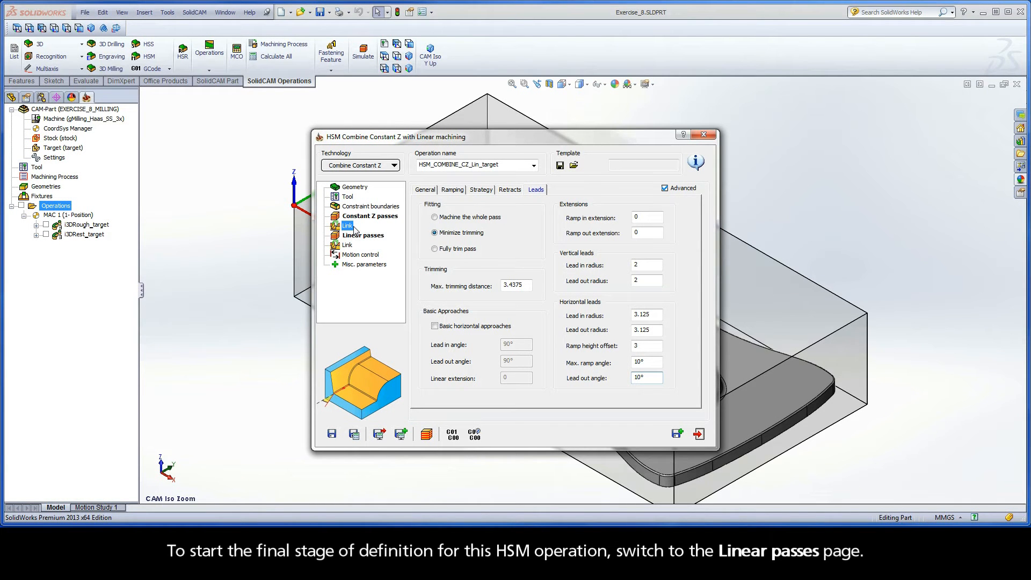
Step: Open the Linear passes page, compare it with Constant Z passes, then return to Linear passes
click(363, 235)
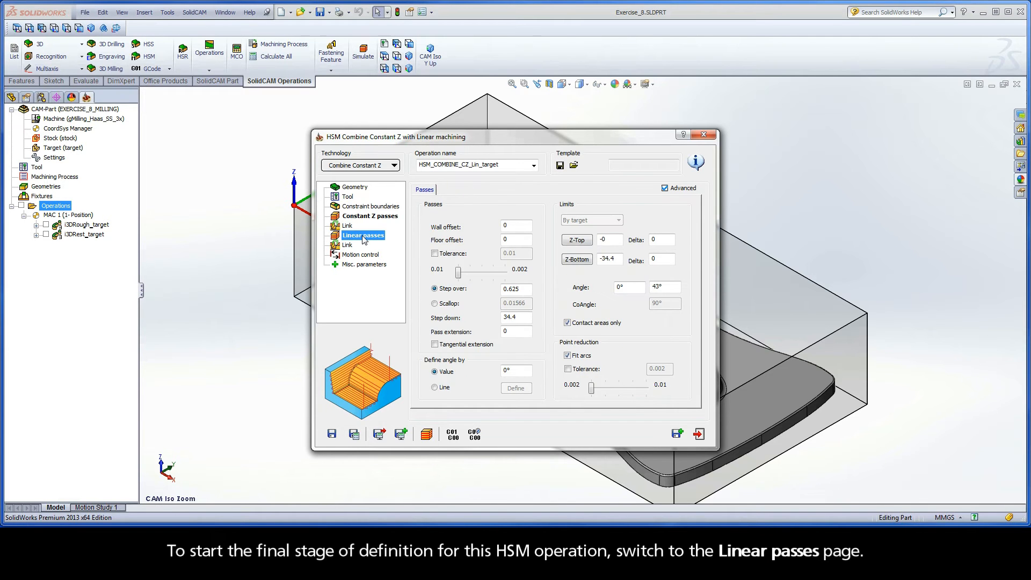
click(363, 235)
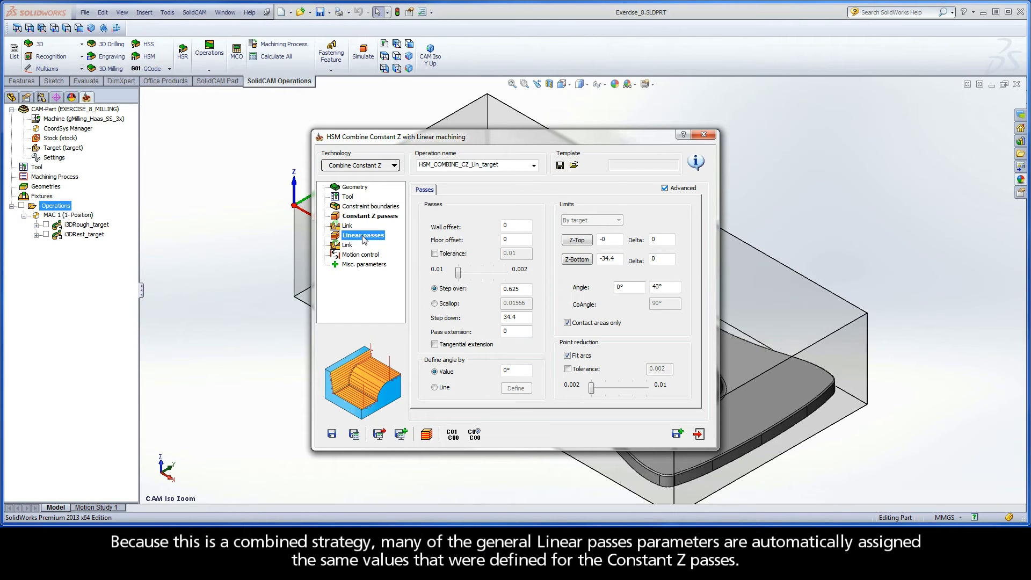
mouse_move(370, 219)
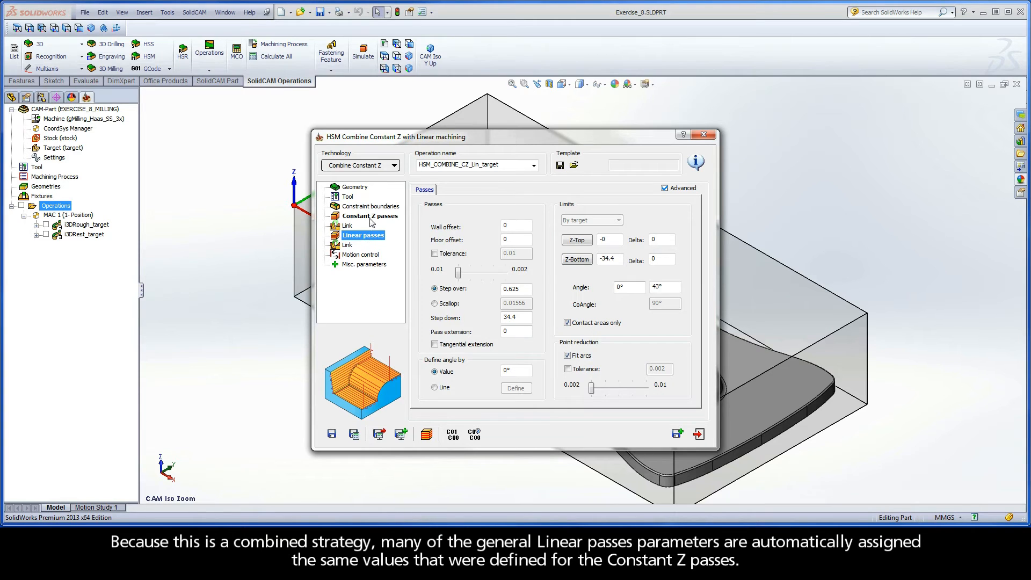
click(370, 216)
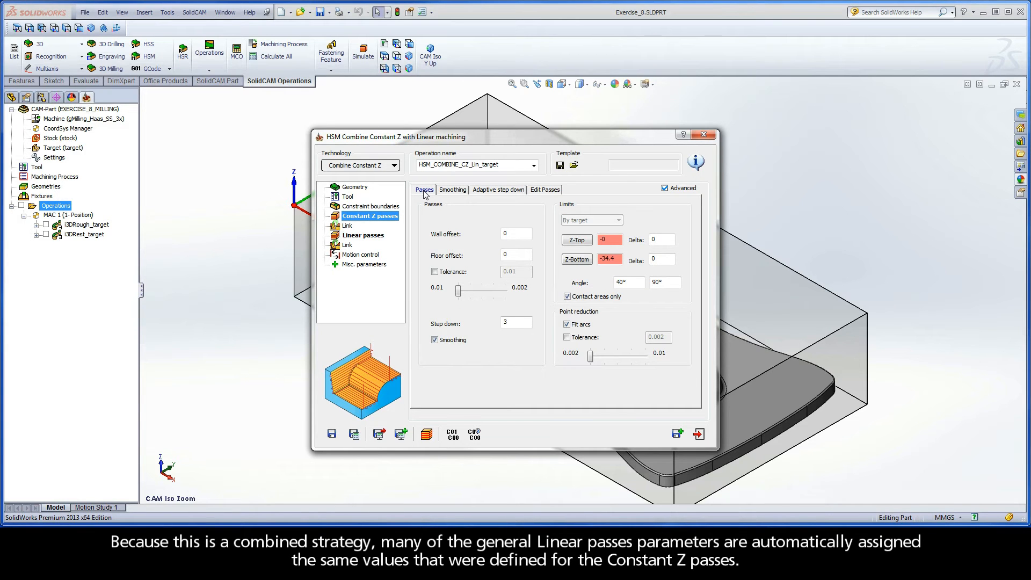
mouse_move(371, 242)
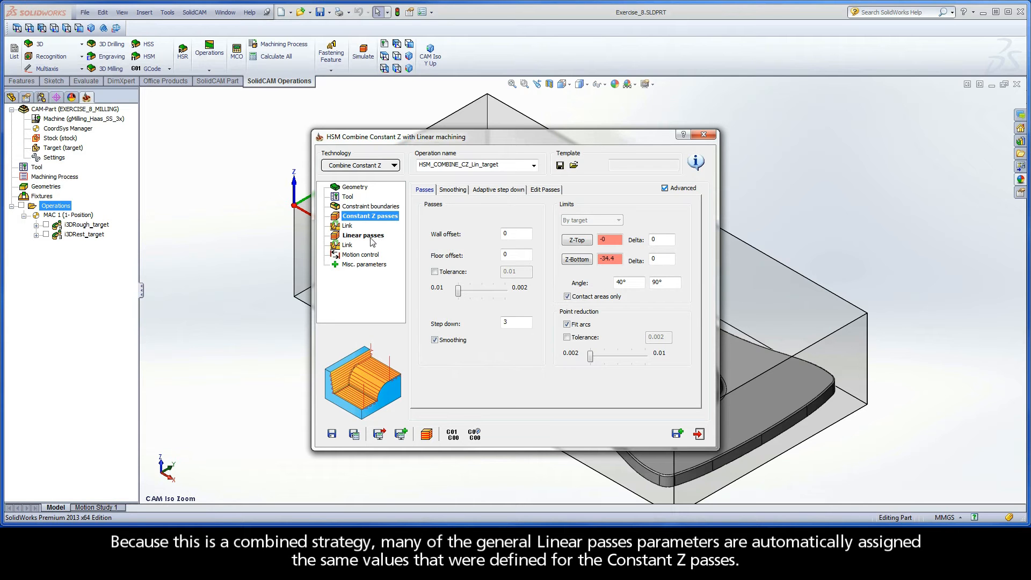
click(363, 235)
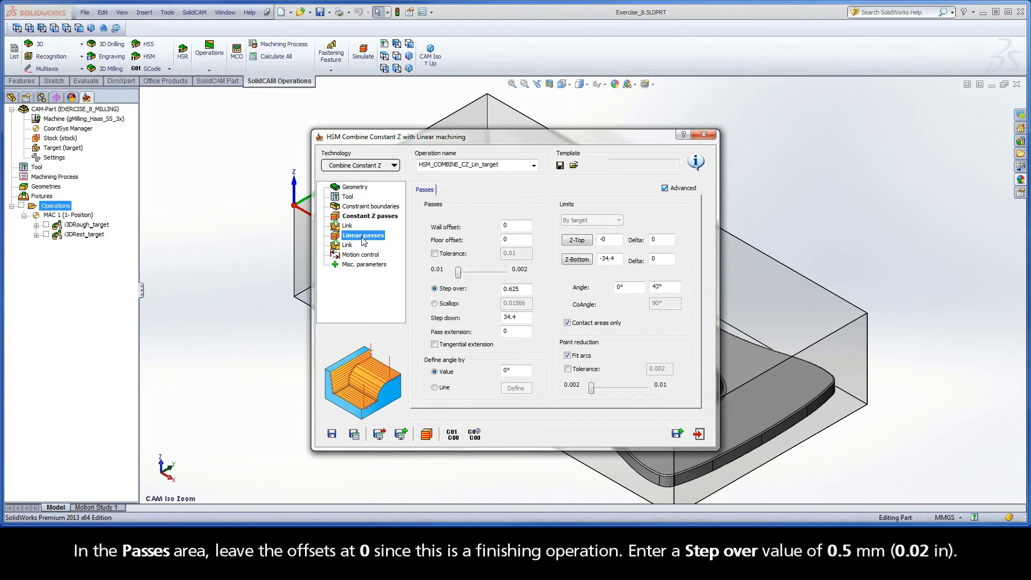
Step: Enter a Step over of 0.5 on the Linear passes Passes tab
click(515, 226)
text(0.5)
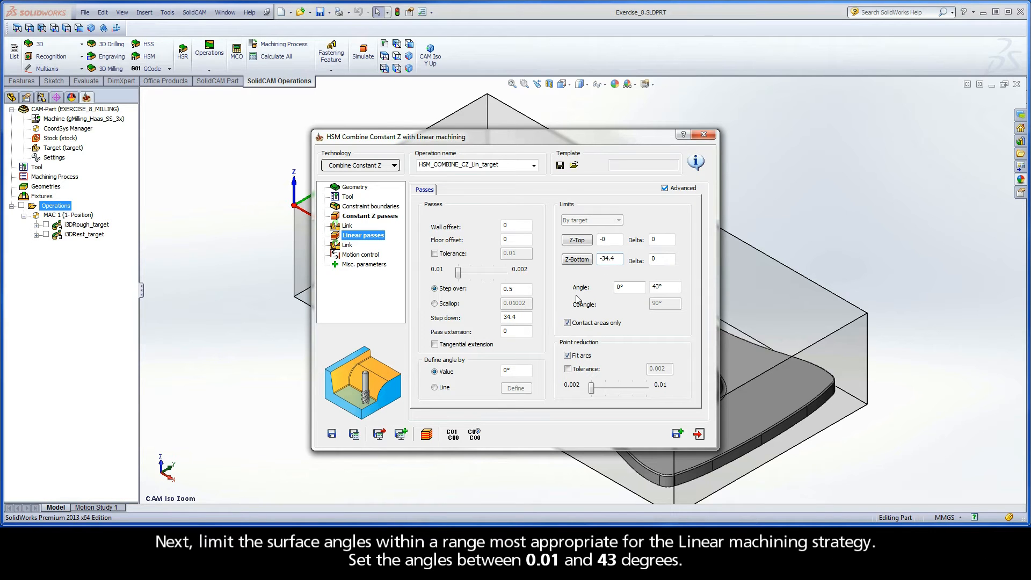
mouse_move(605, 296)
text(0.01)
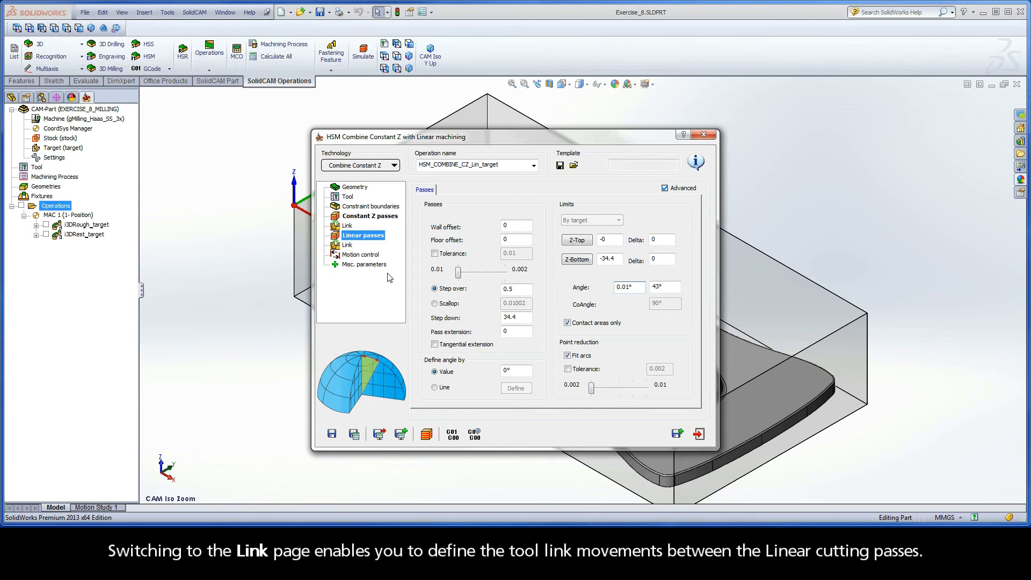
Step: Review the Link page's ramping, linking and retract settings, with Constant Z First as the machining order
click(347, 245)
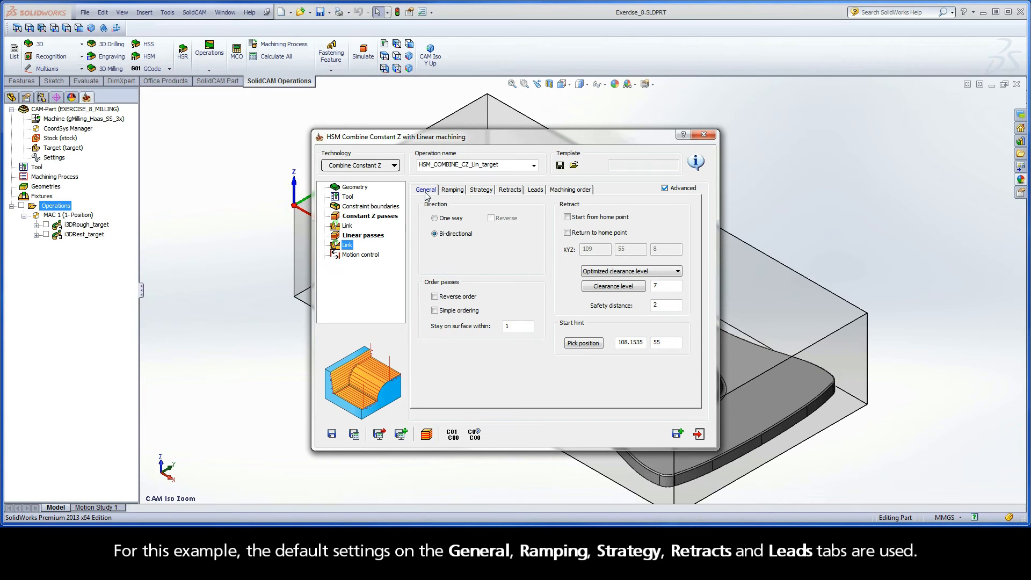
click(451, 190)
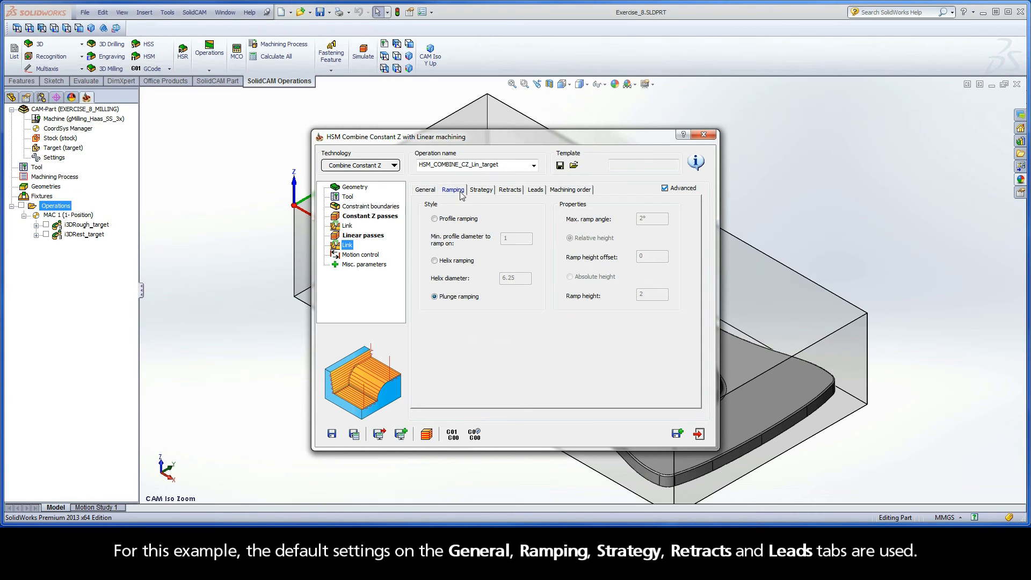
click(480, 190)
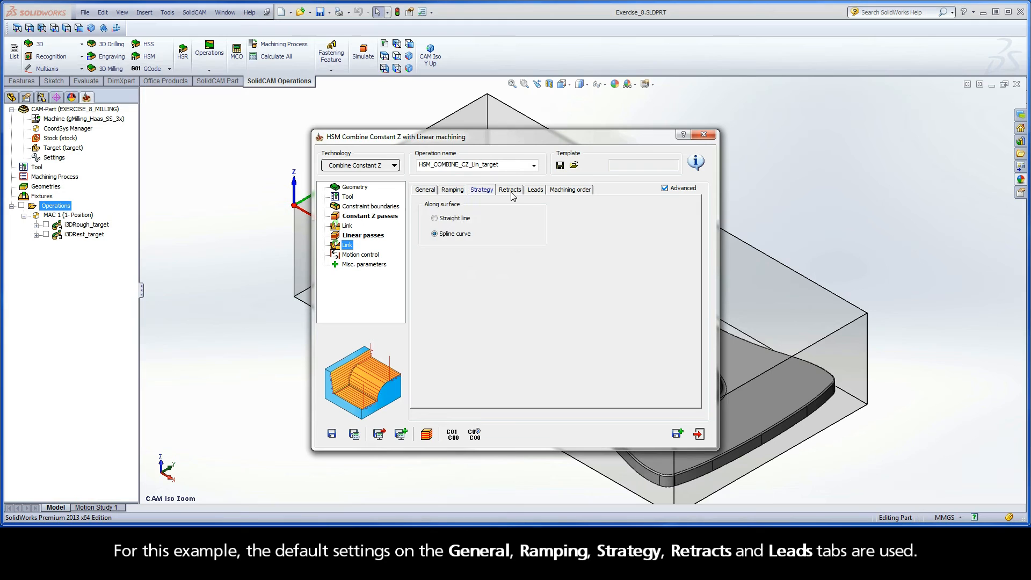
click(536, 189)
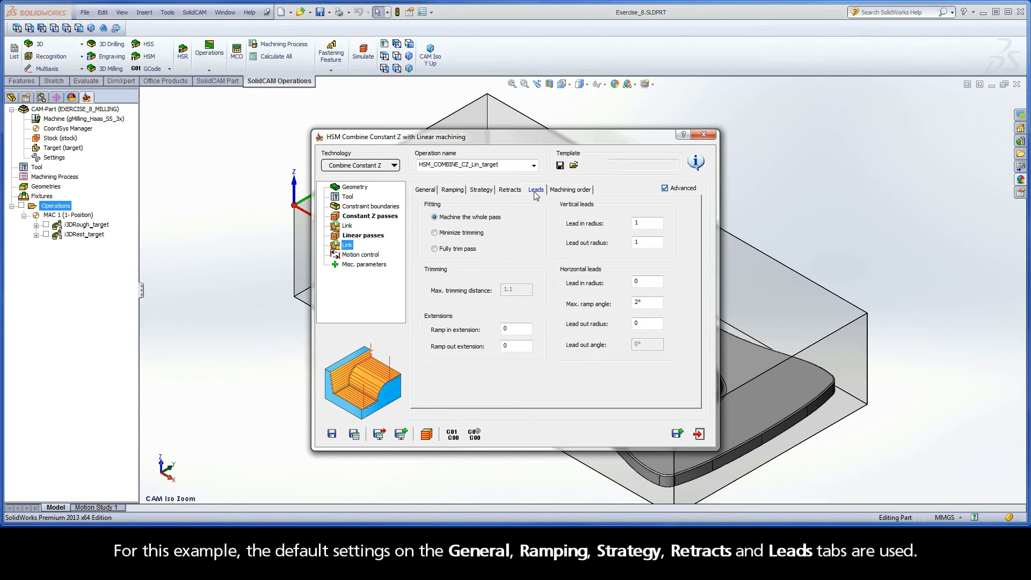
click(571, 189)
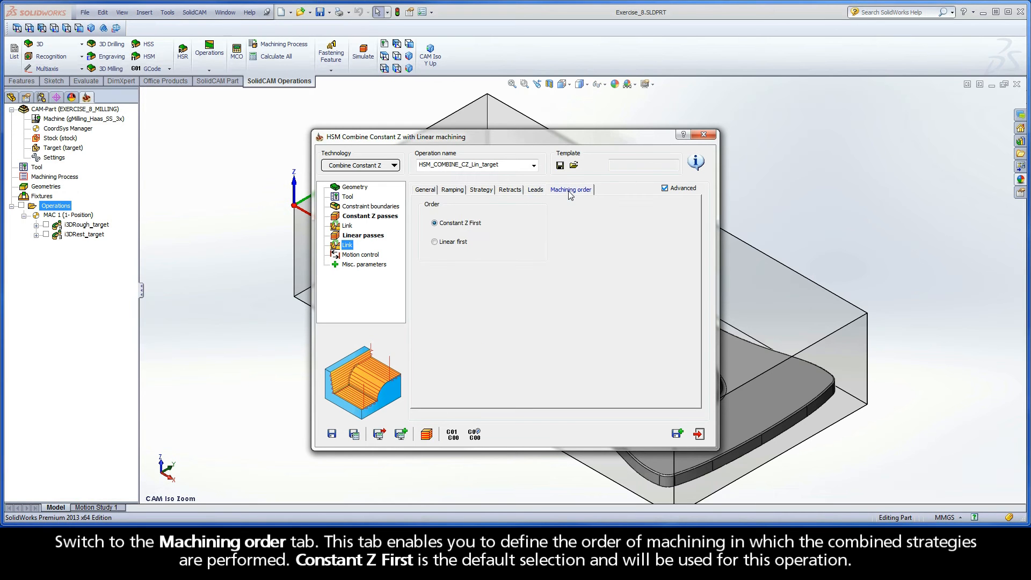
mouse_move(452, 234)
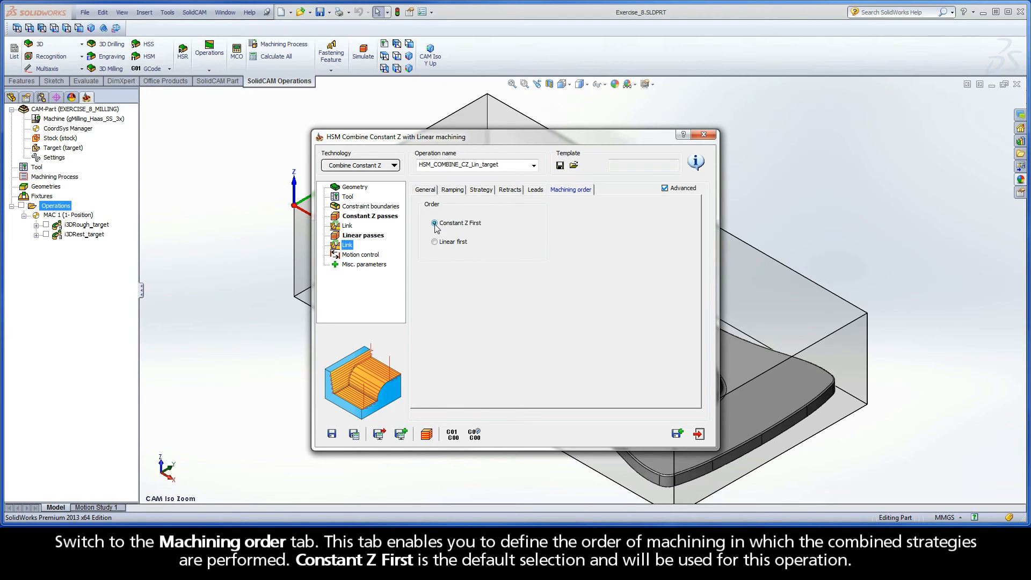
mouse_move(483, 230)
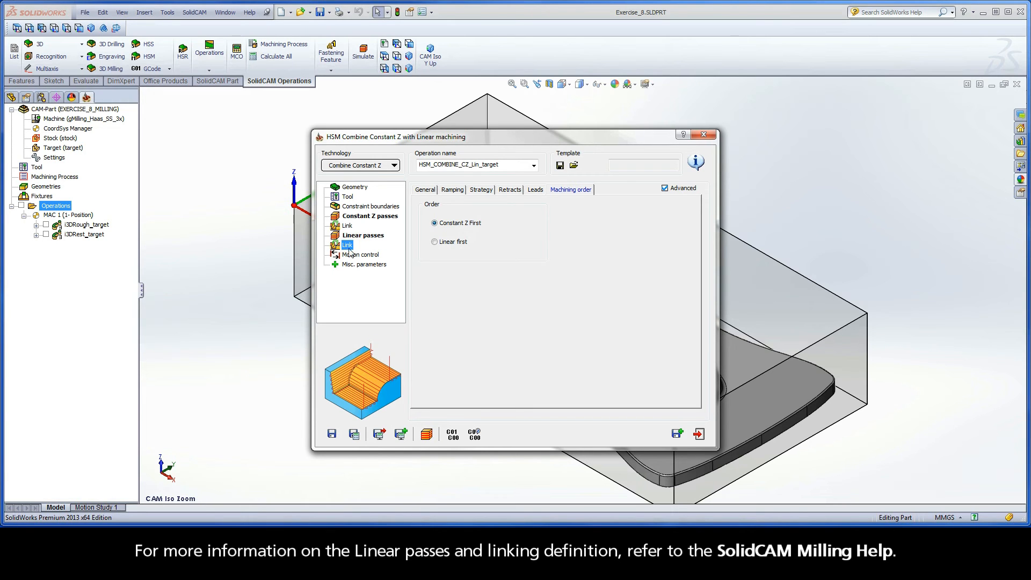
mouse_move(357, 253)
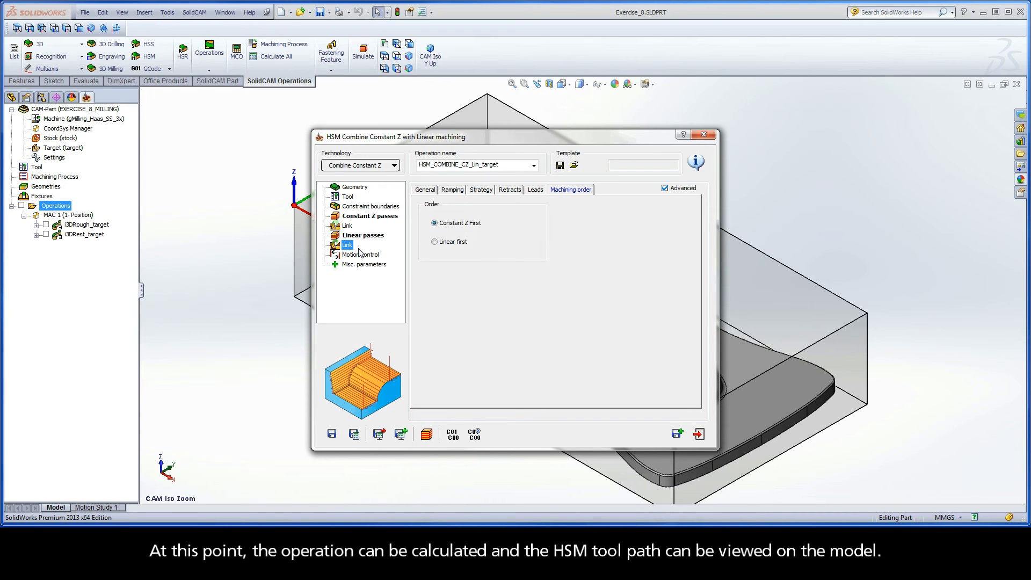
mouse_move(352, 339)
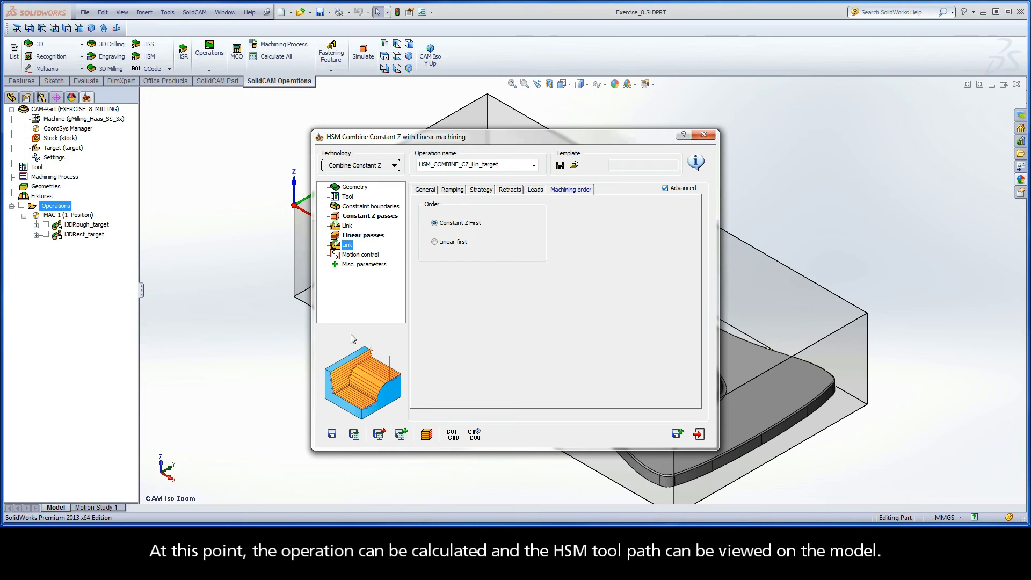
mouse_move(353, 433)
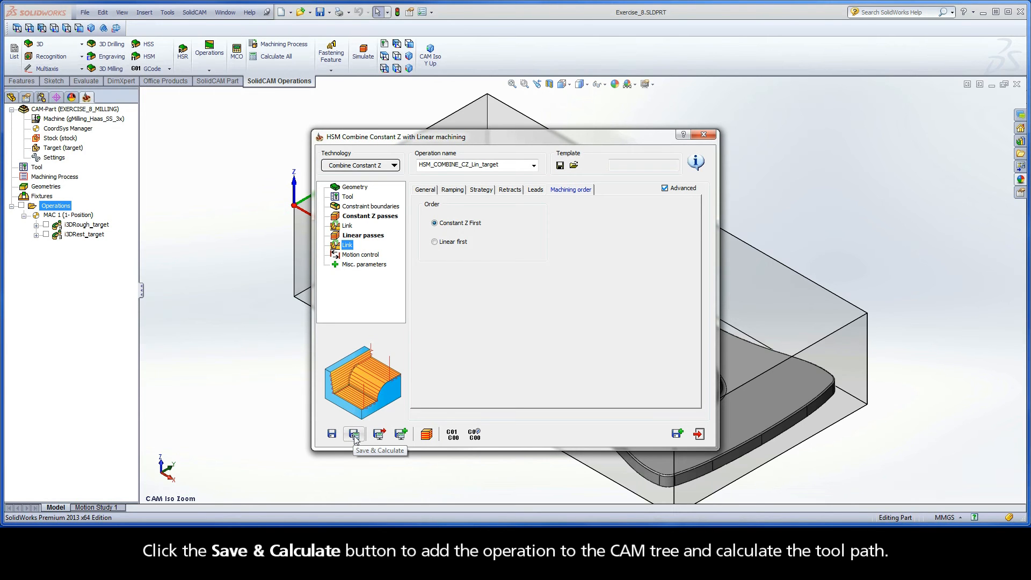
Step: Save and calculate HSM_COMBINE_CZ_Lin_target, closing the progress window at 100%
click(354, 433)
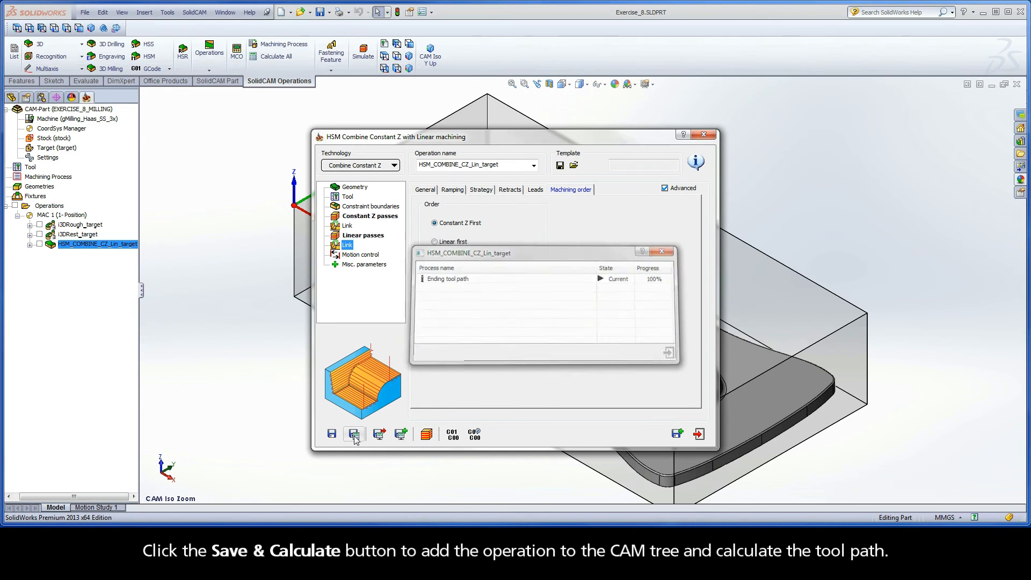
click(354, 434)
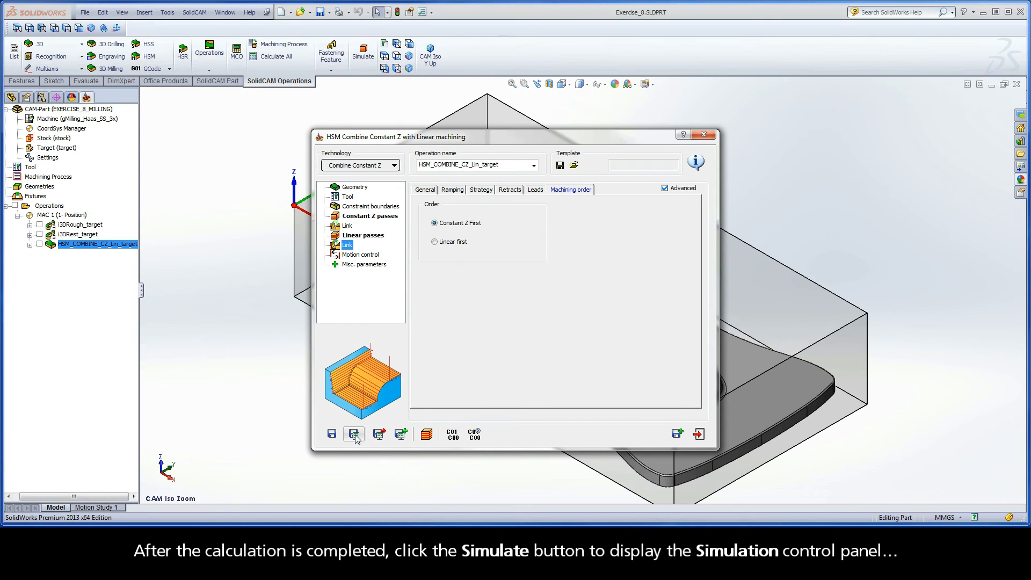
mouse_move(426, 434)
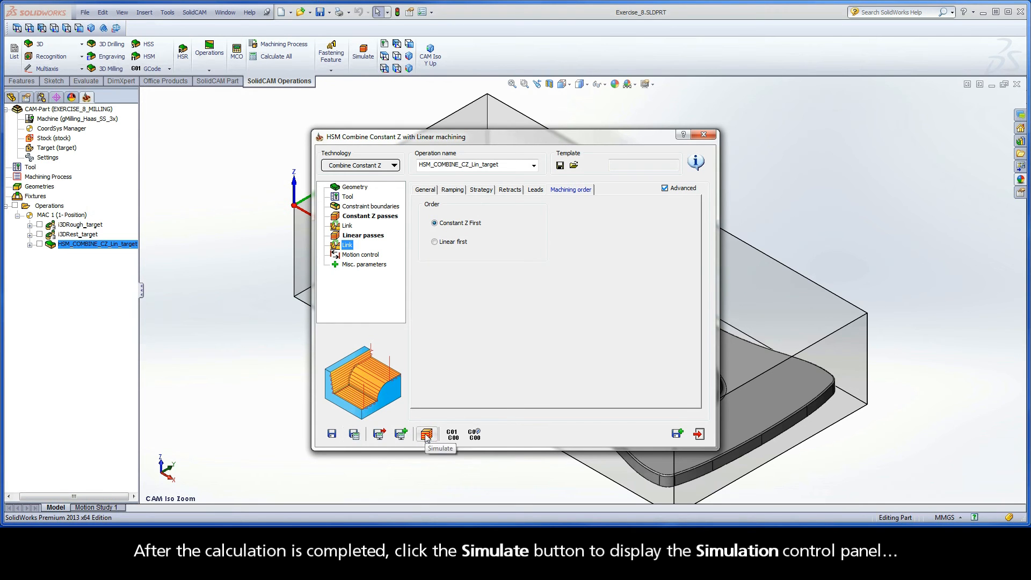
Step: Play the SolidVerify simulation of HSM_COMBINE_CZ_Lin_target through to the finished car surface
click(426, 434)
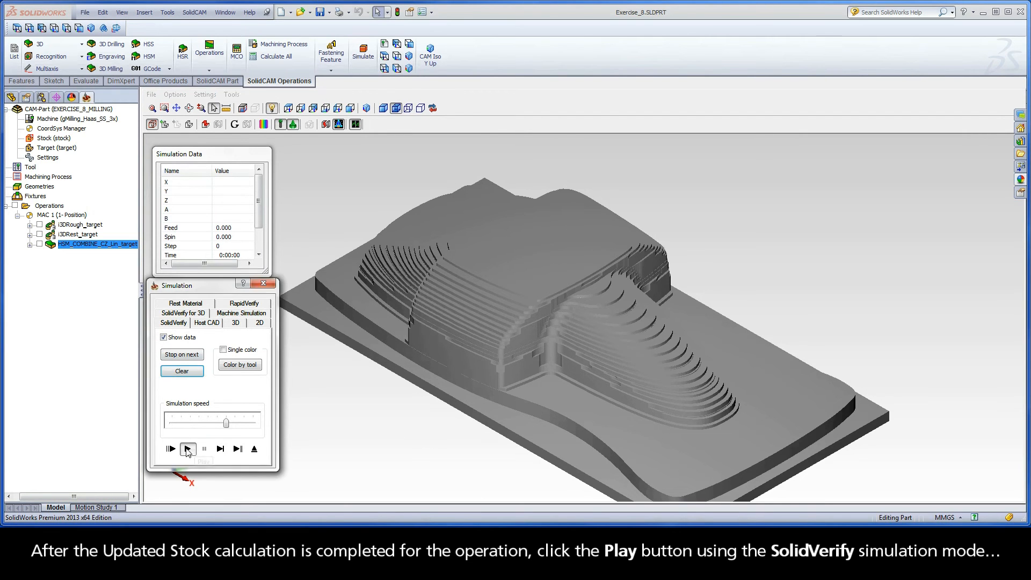
click(187, 449)
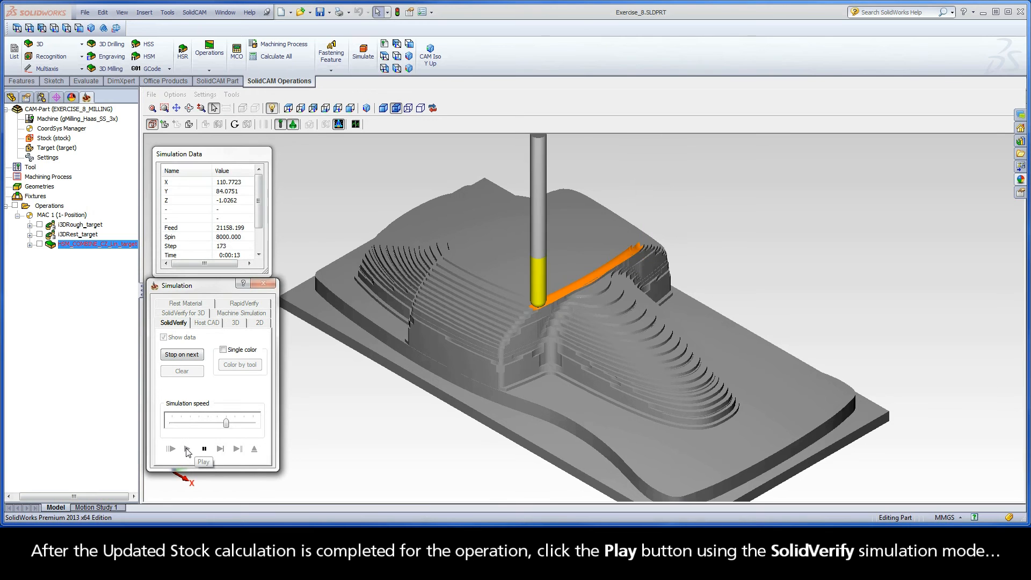
click(187, 449)
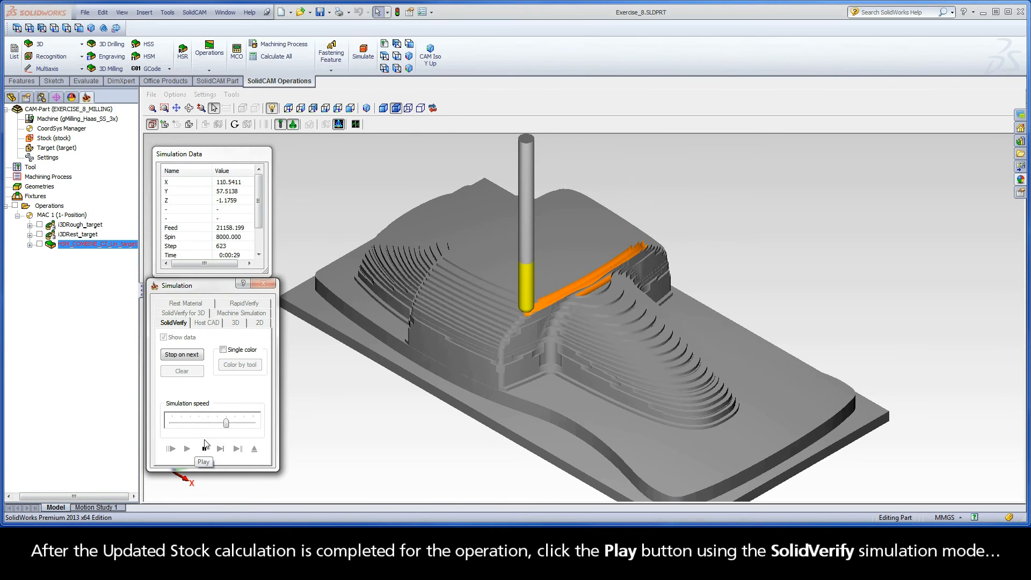
click(187, 449)
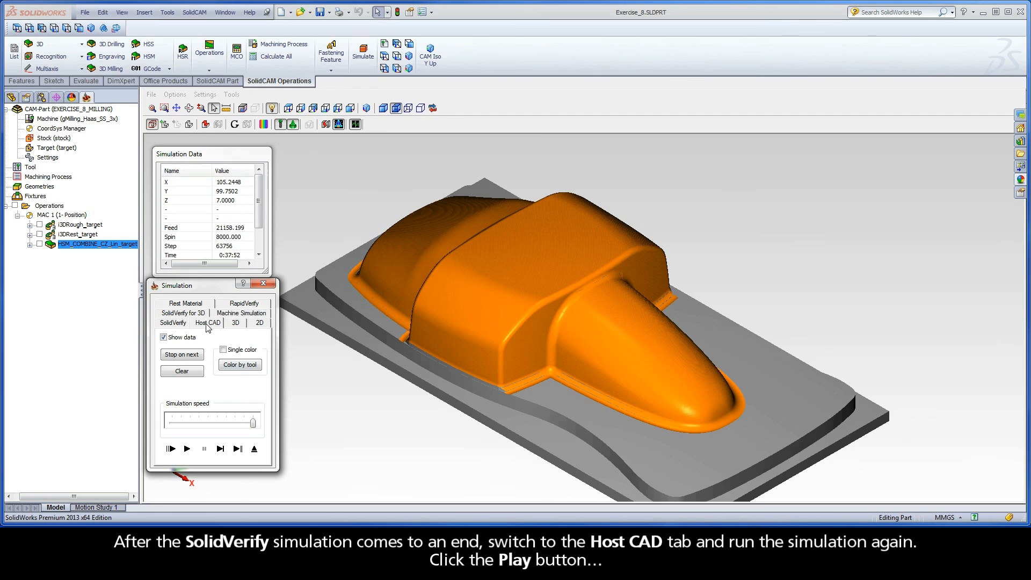
Step: Replay the tool path on the Host CAD model at adjusted speed, then exit simulation and operation dialog
click(209, 323)
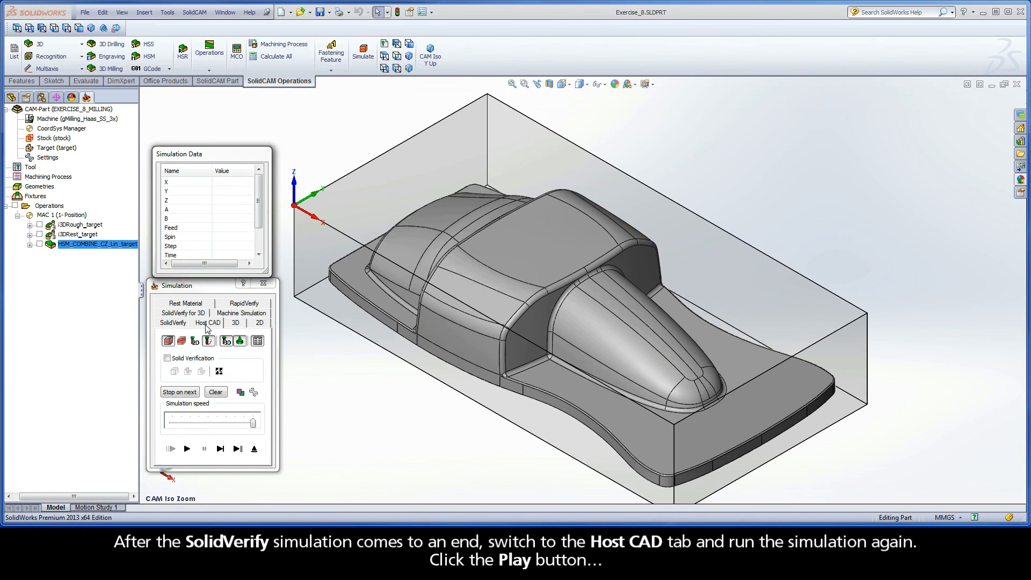
click(186, 448)
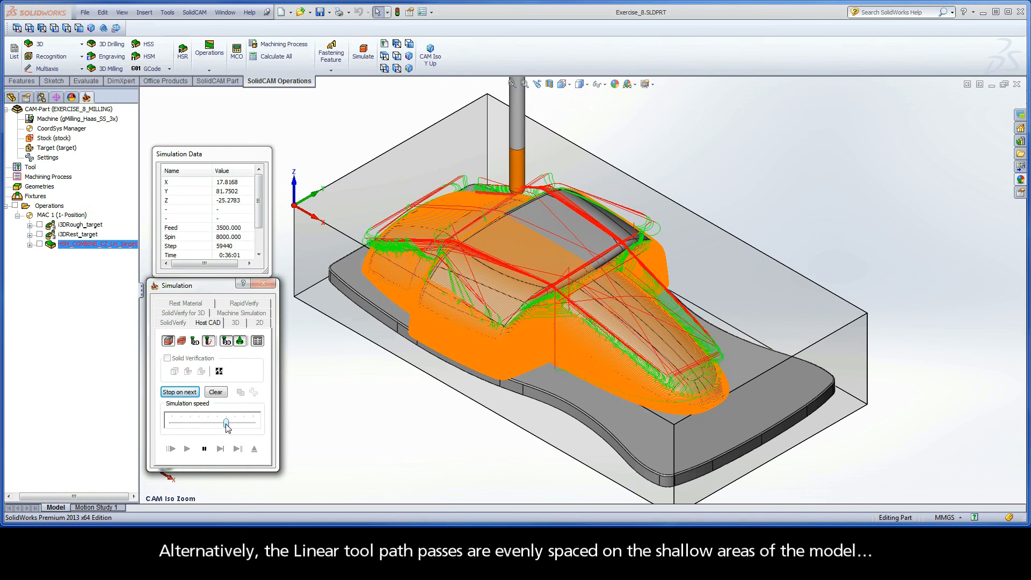
click(203, 448)
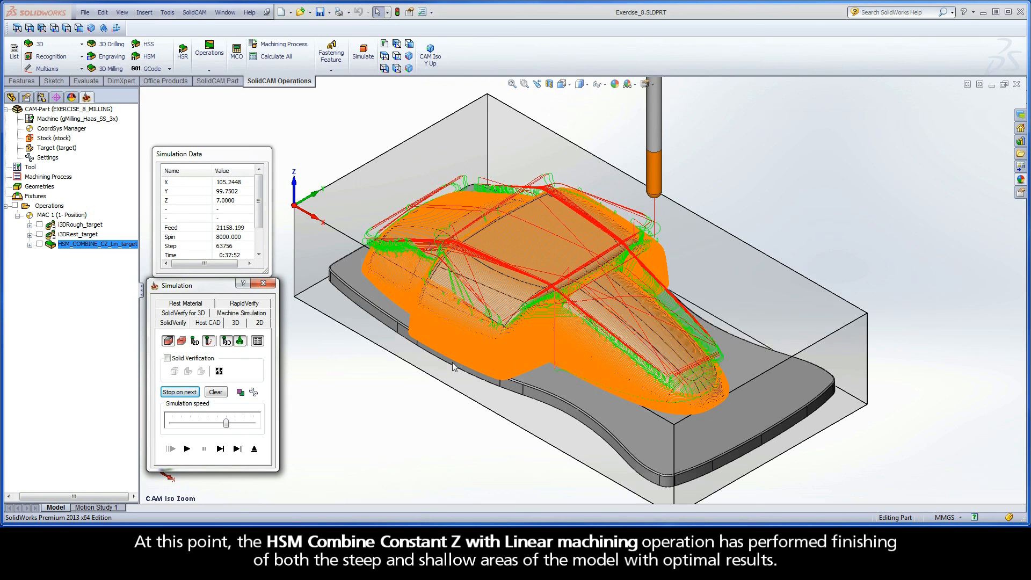
mouse_move(460, 361)
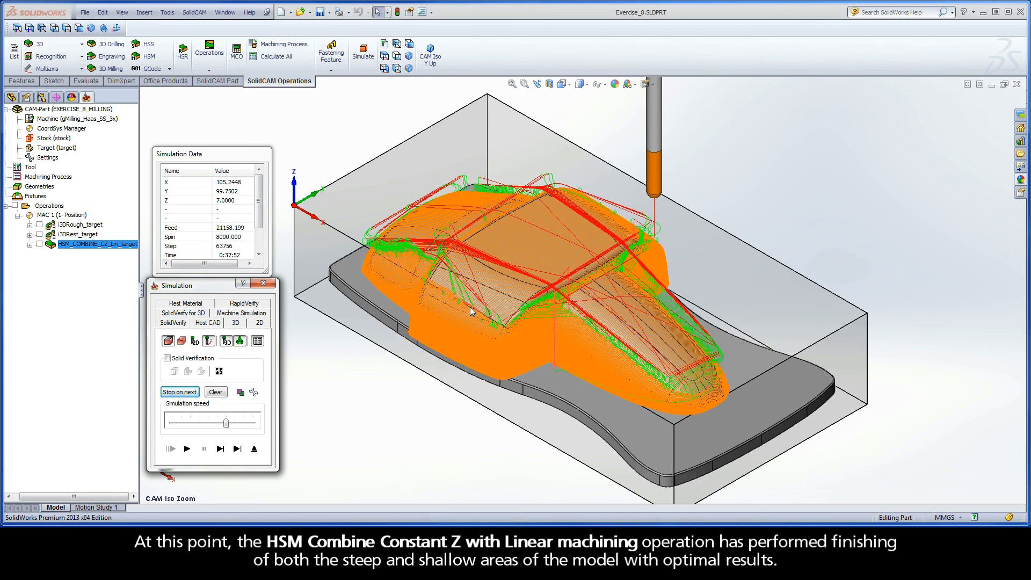
mouse_move(517, 248)
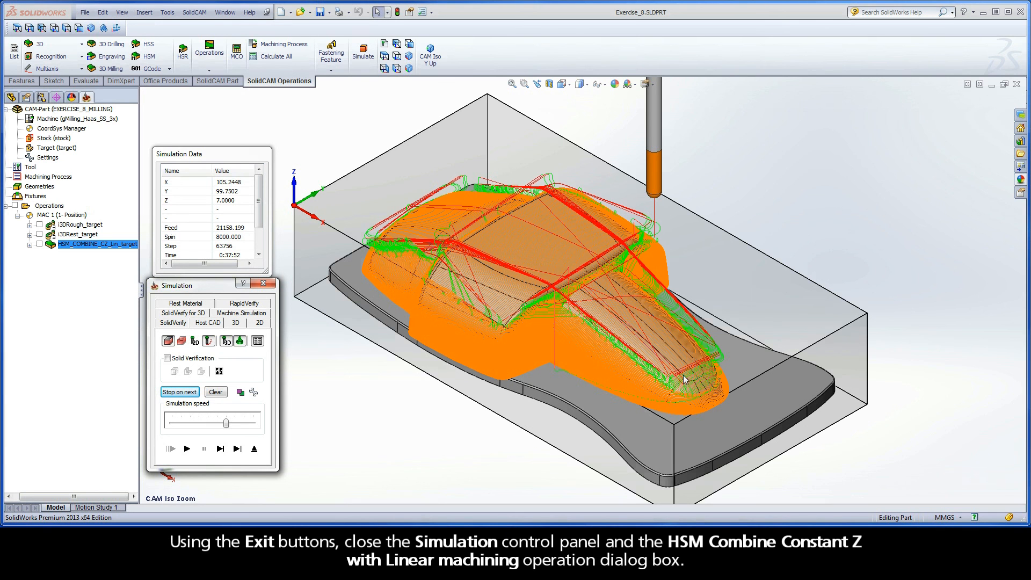
mouse_move(254, 449)
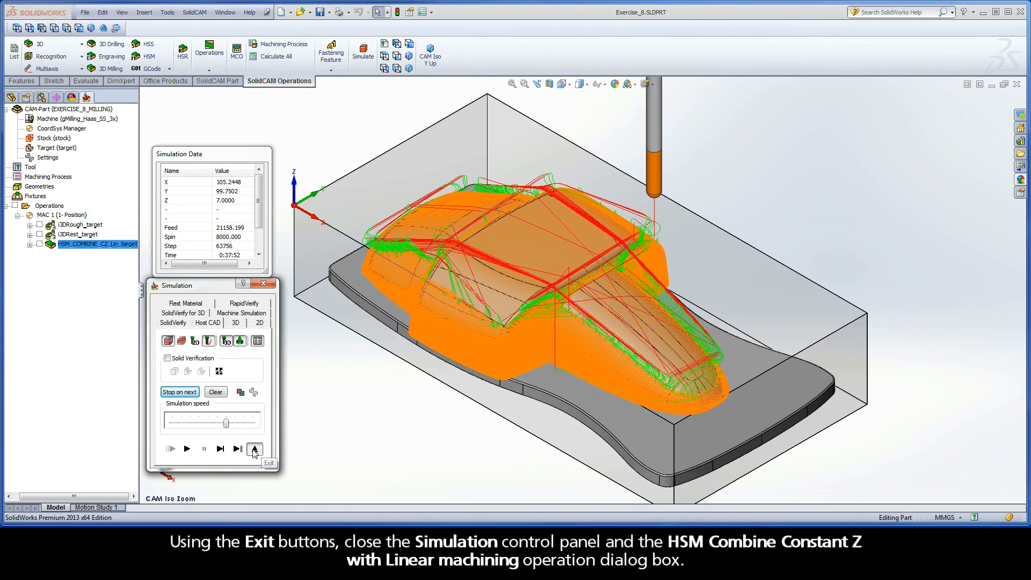
click(255, 449)
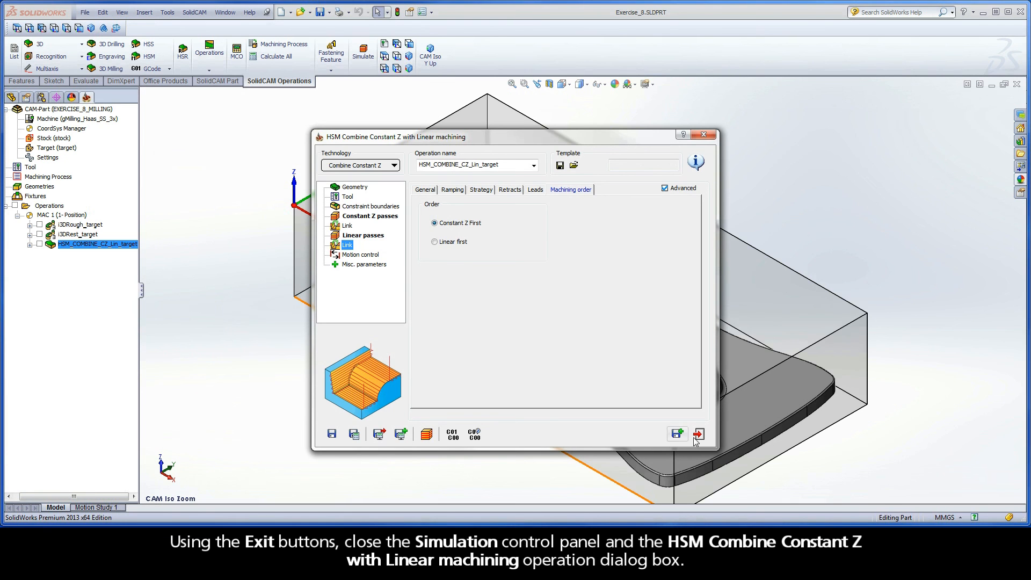
click(698, 433)
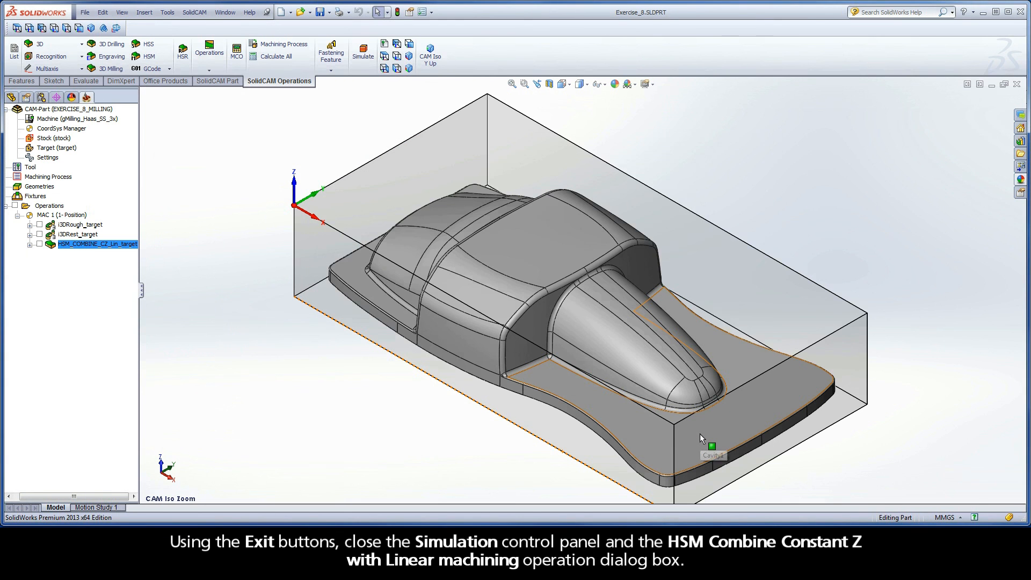